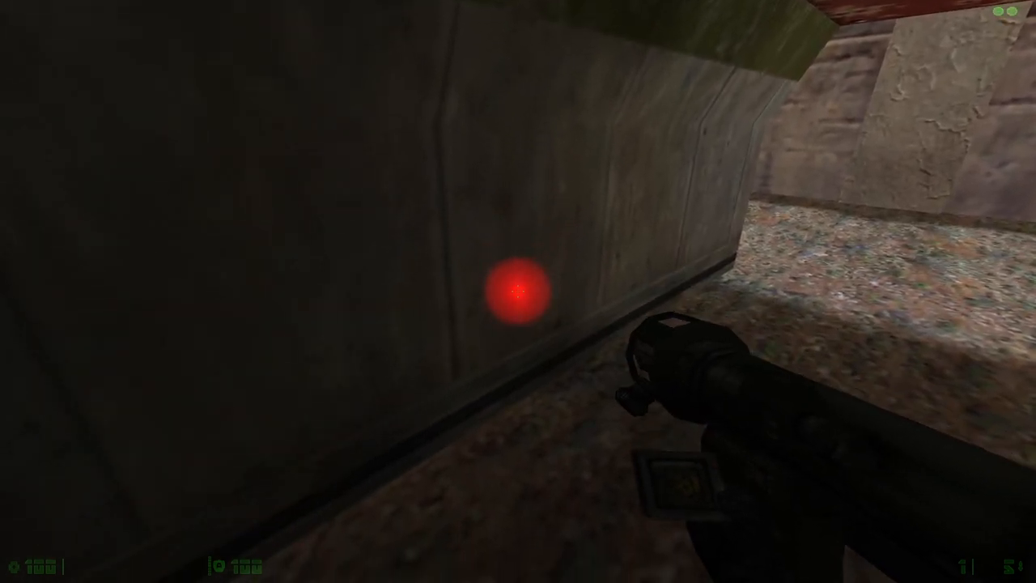
# - Switch on night-vision goggles (N) so the laser sight dot on the wall glows yellow
pyautogui.press('n')
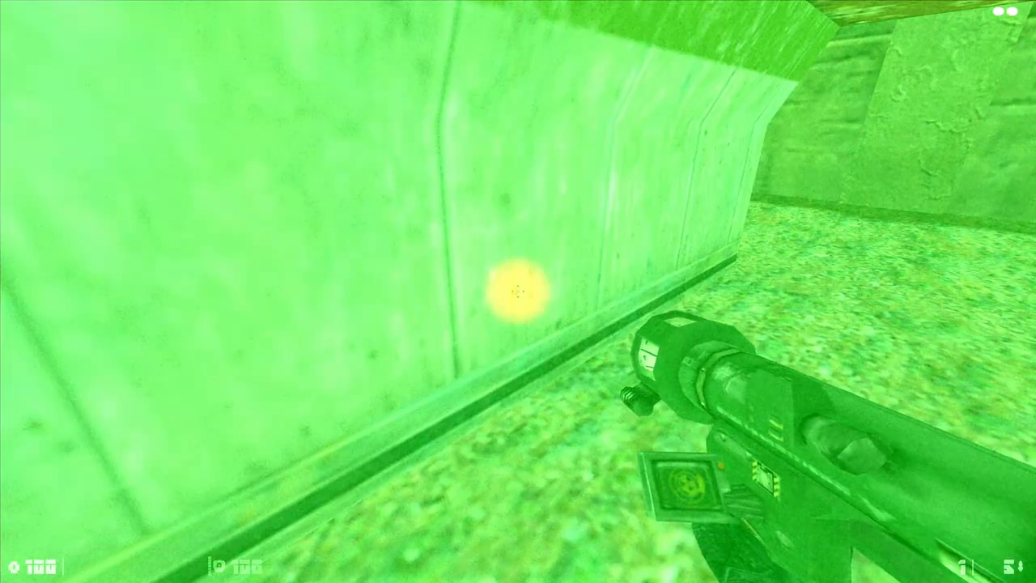